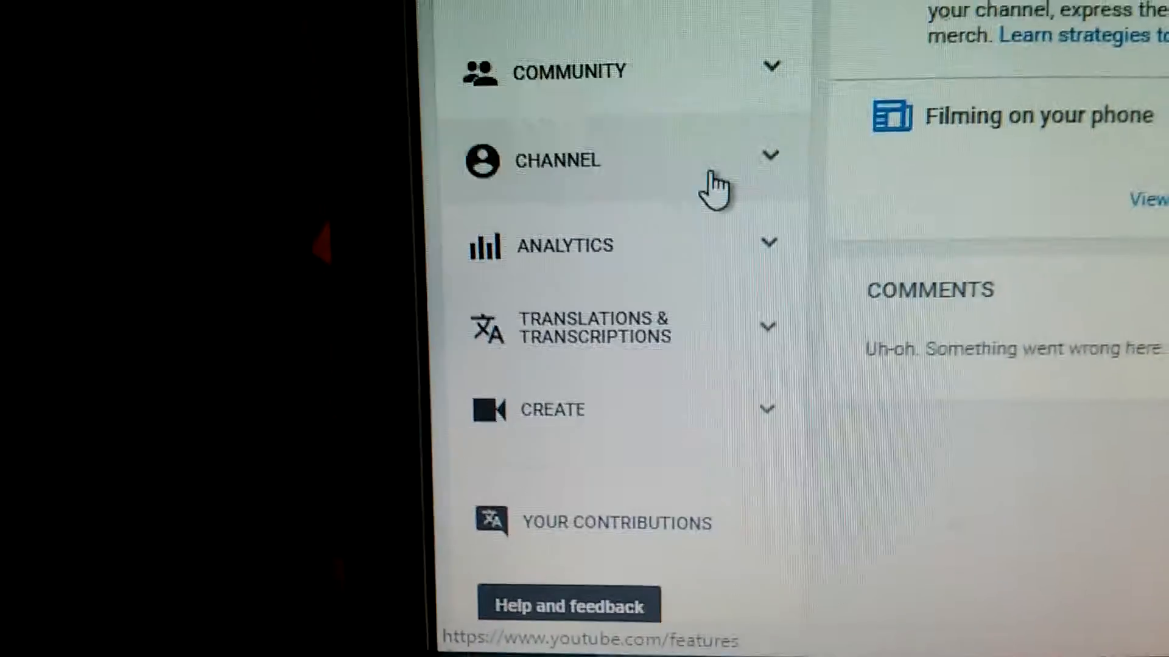
Open the channel's Status and features page showing one copyright strike and monetization options.
click(557, 161)
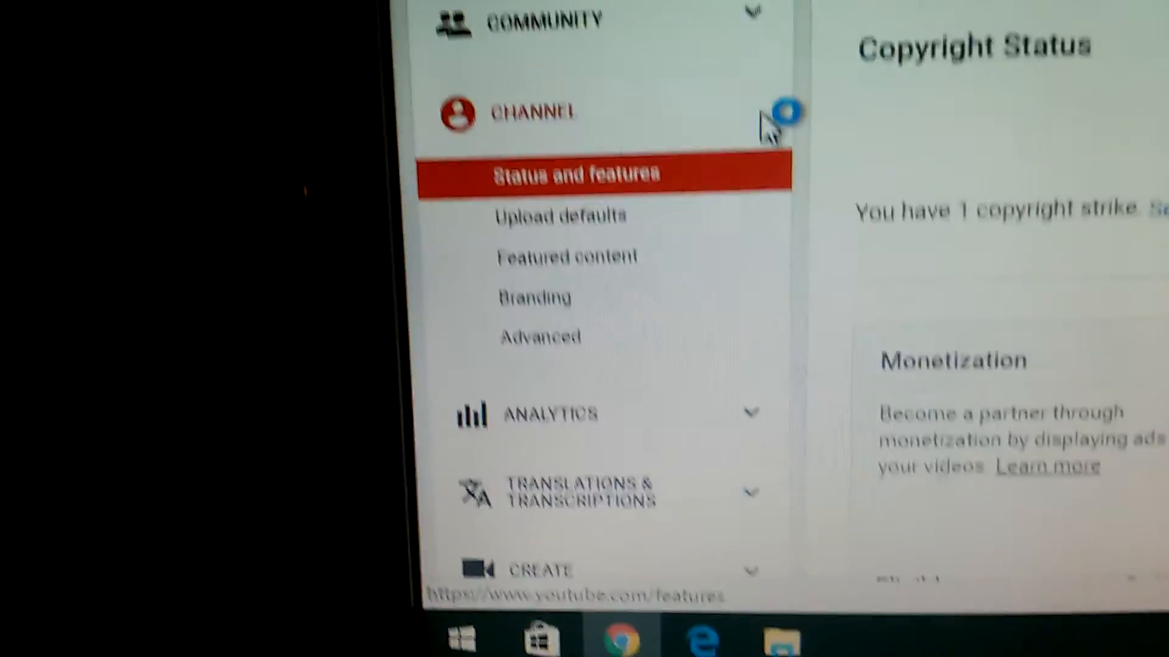